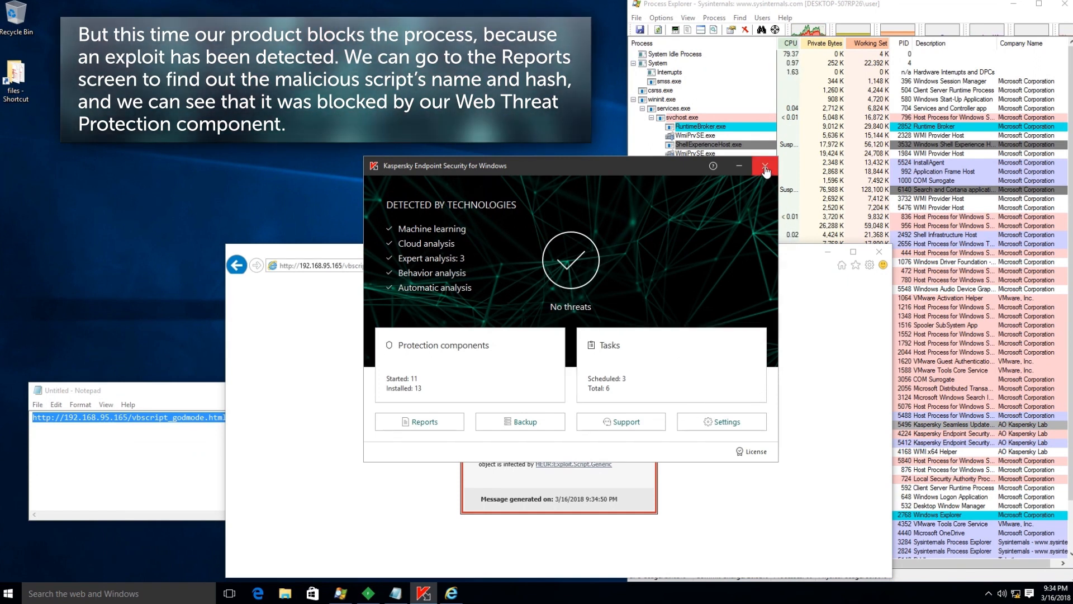
Open the Reports window showing today's System Audit event list
left_click(420, 421)
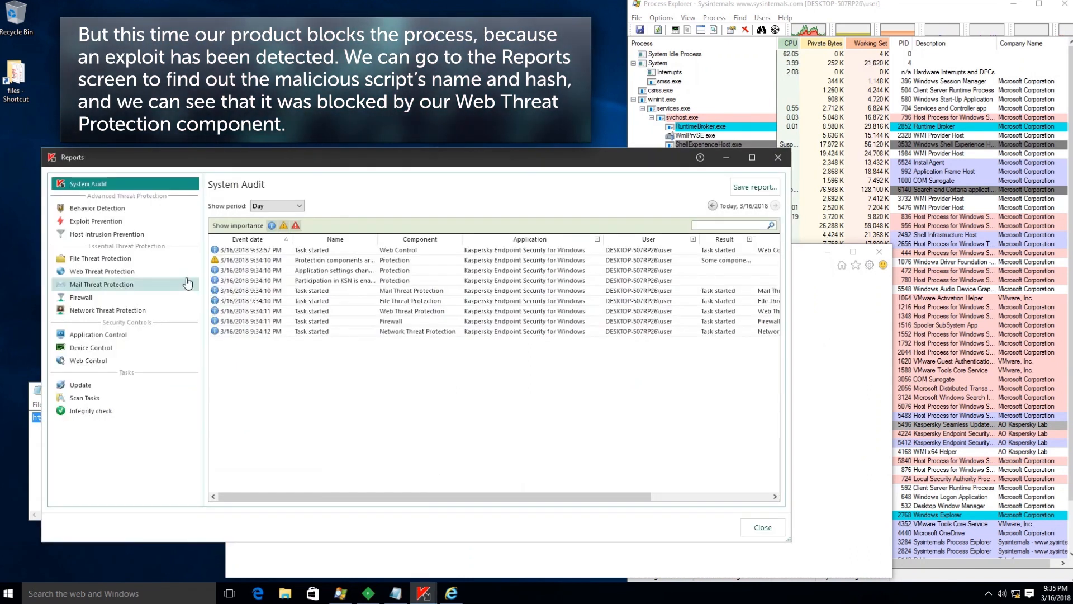